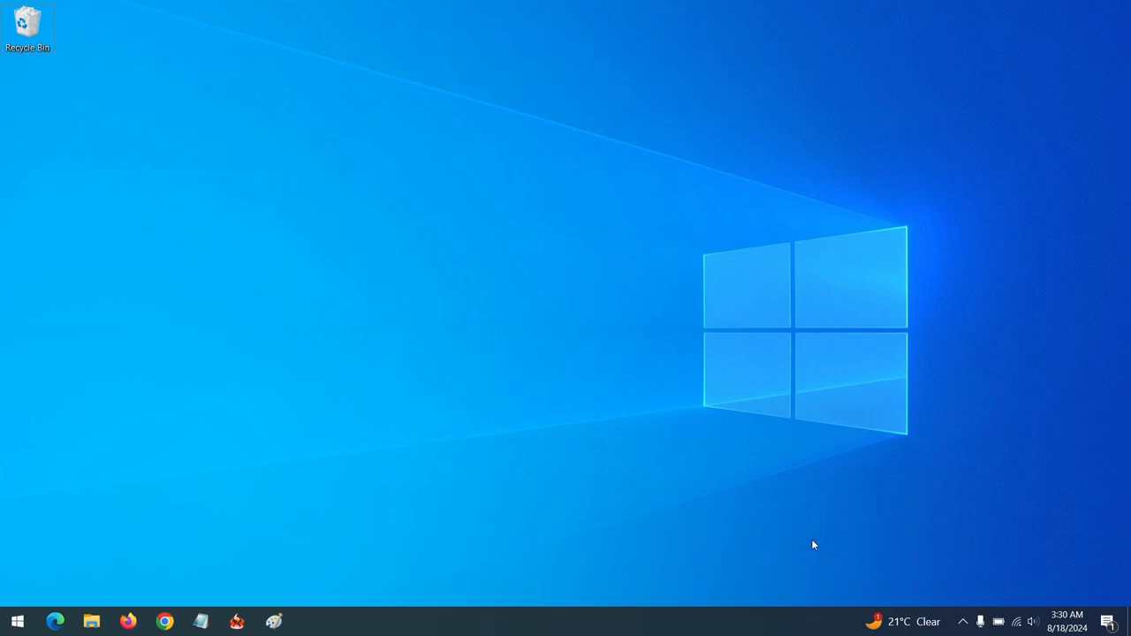
mouse_move(763, 336)
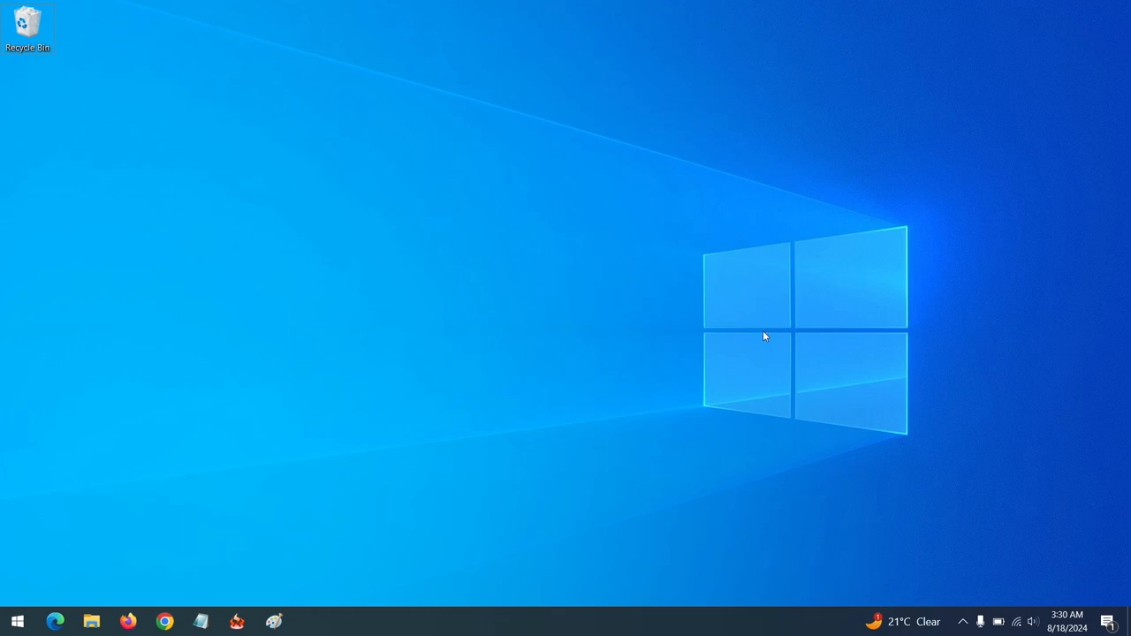
mouse_move(735, 265)
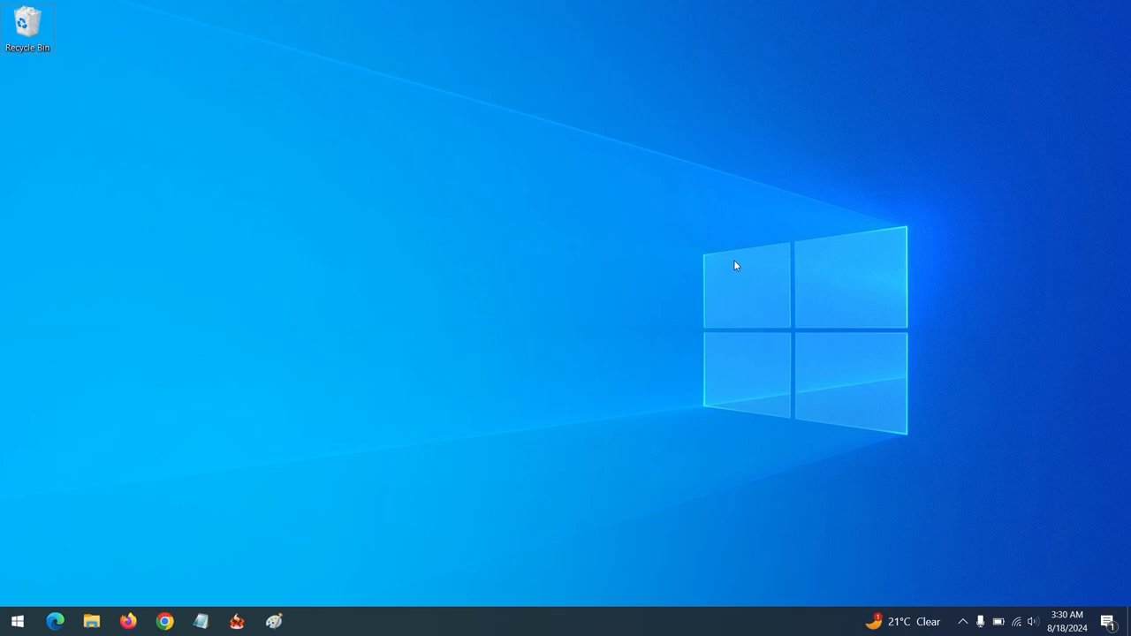
mouse_move(723, 251)
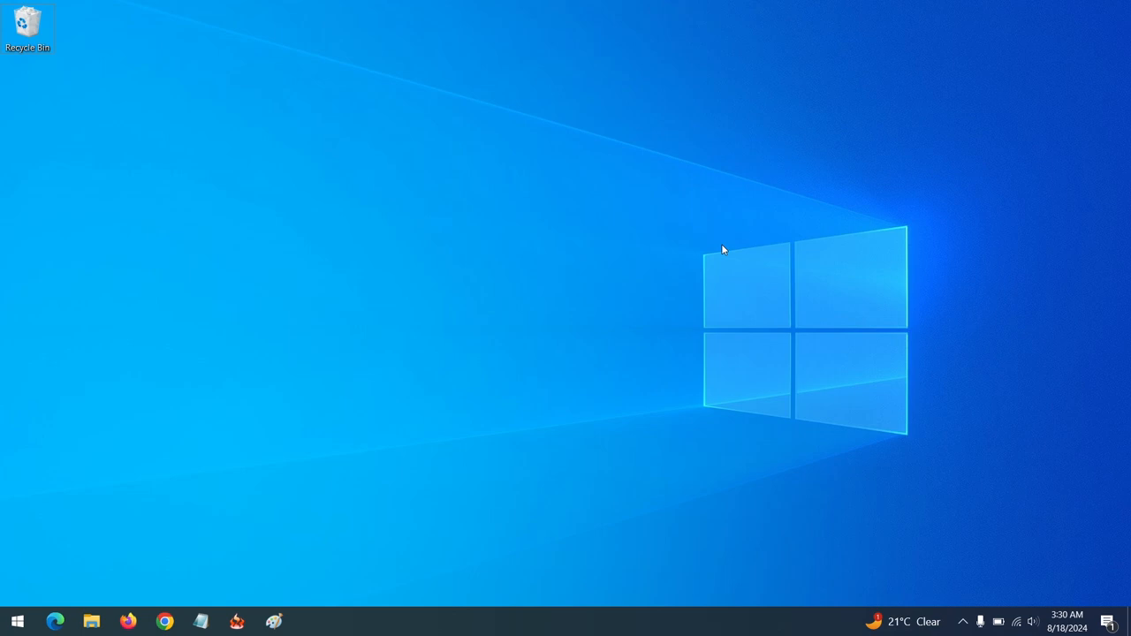
mouse_move(665, 229)
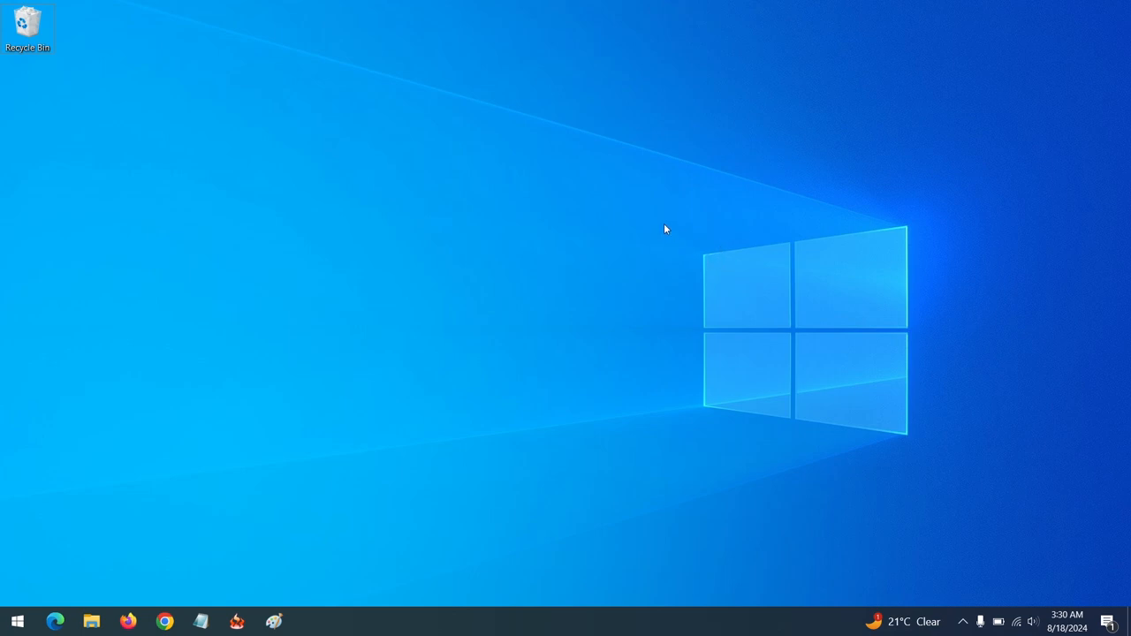
mouse_move(654, 226)
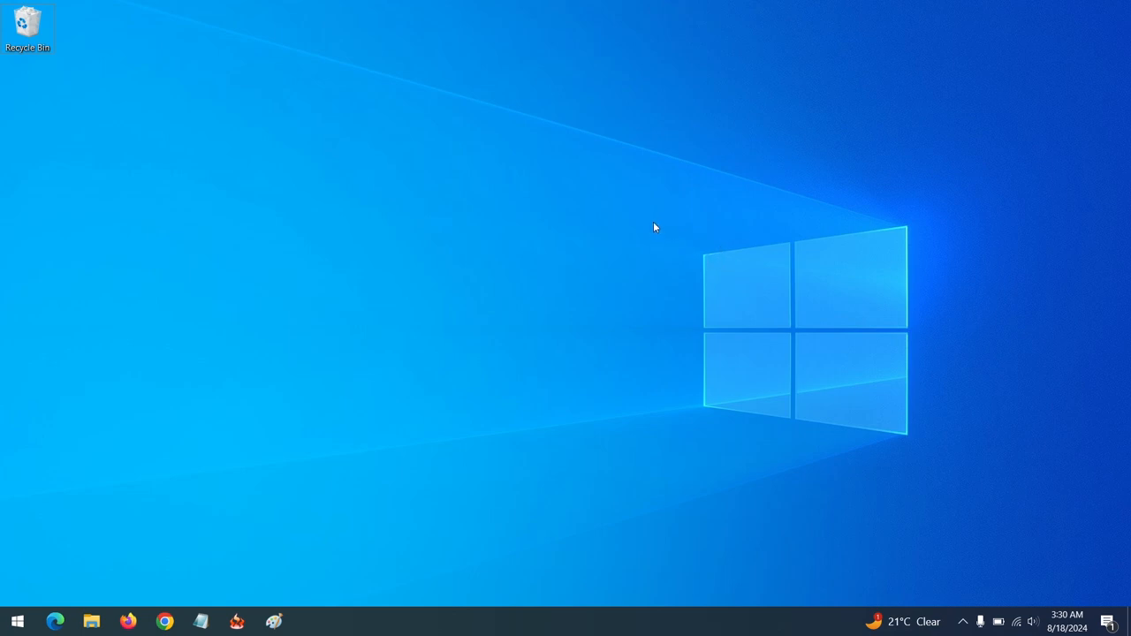
mouse_move(558, 343)
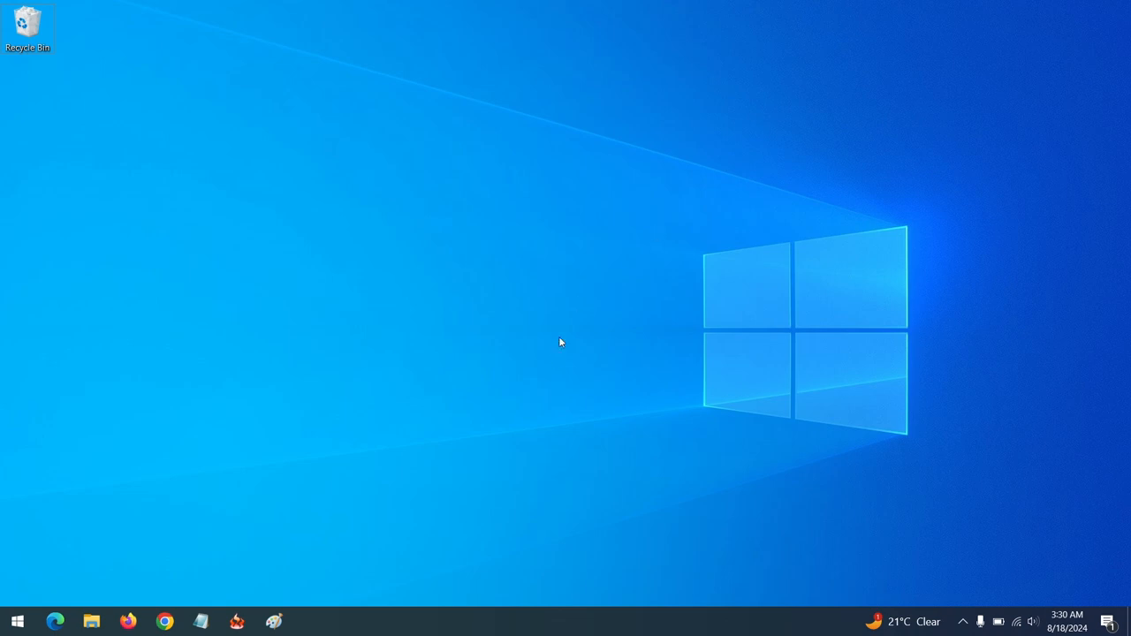
mouse_move(564, 352)
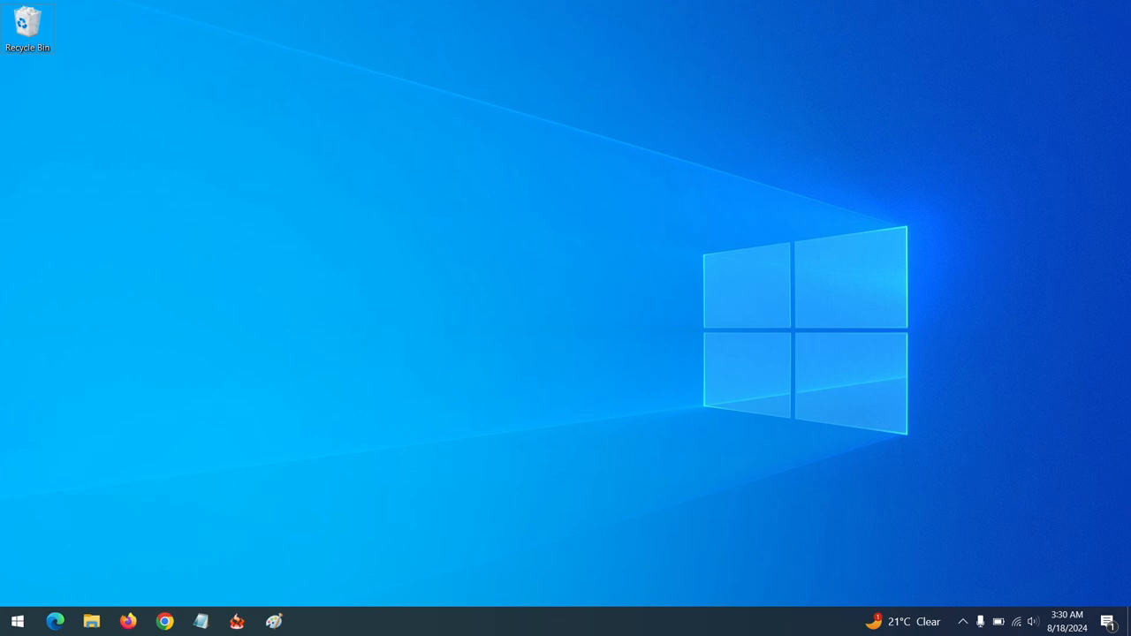
Launch VLC media player from the Start menu by searching 'vlc'
click(18, 622)
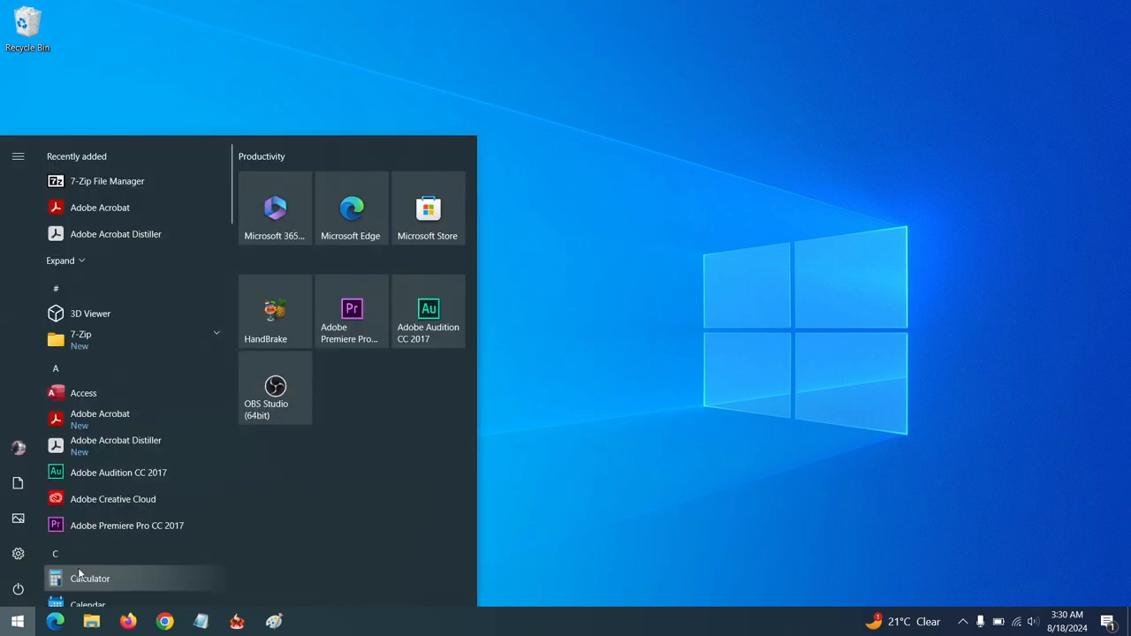
text(vlc)
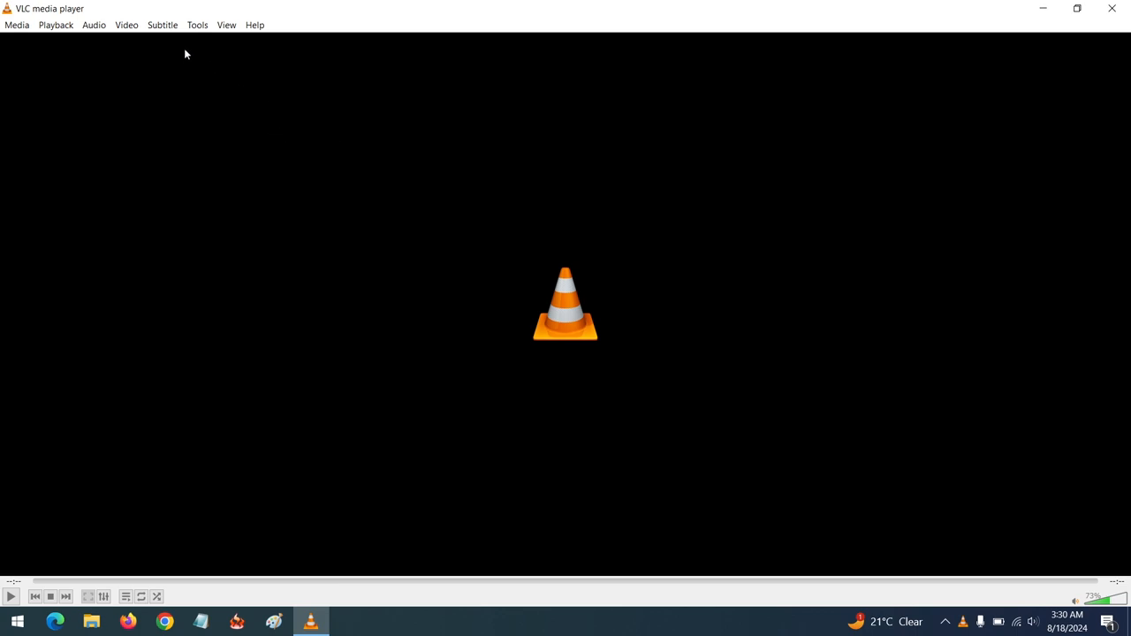
Bring up the Simple Preferences window via Tools > Preferences
click(197, 24)
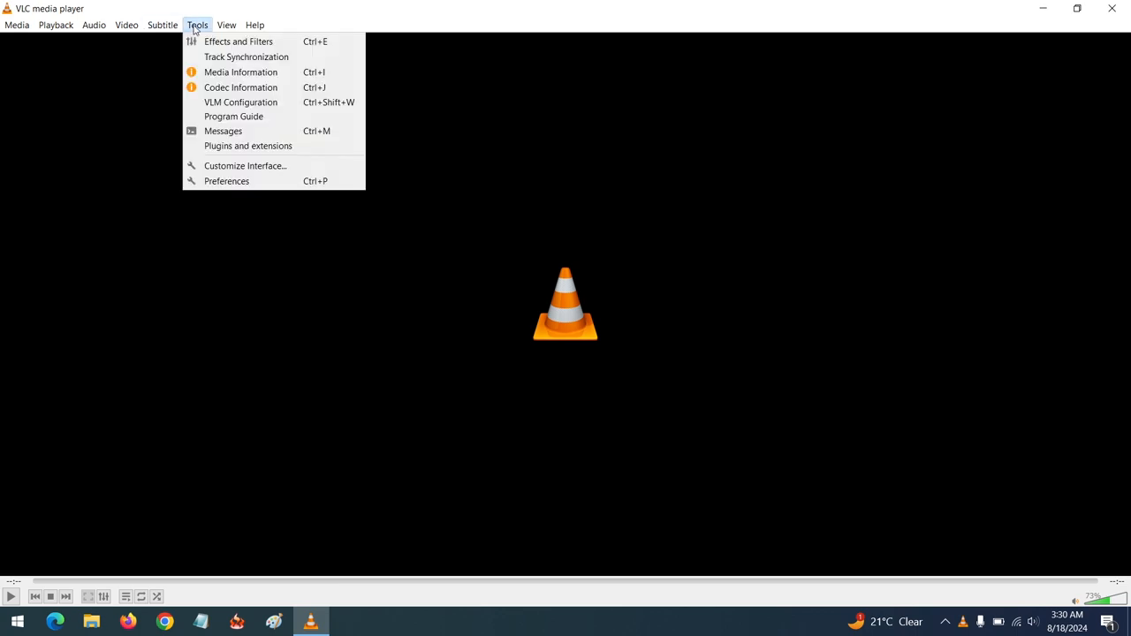
click(226, 181)
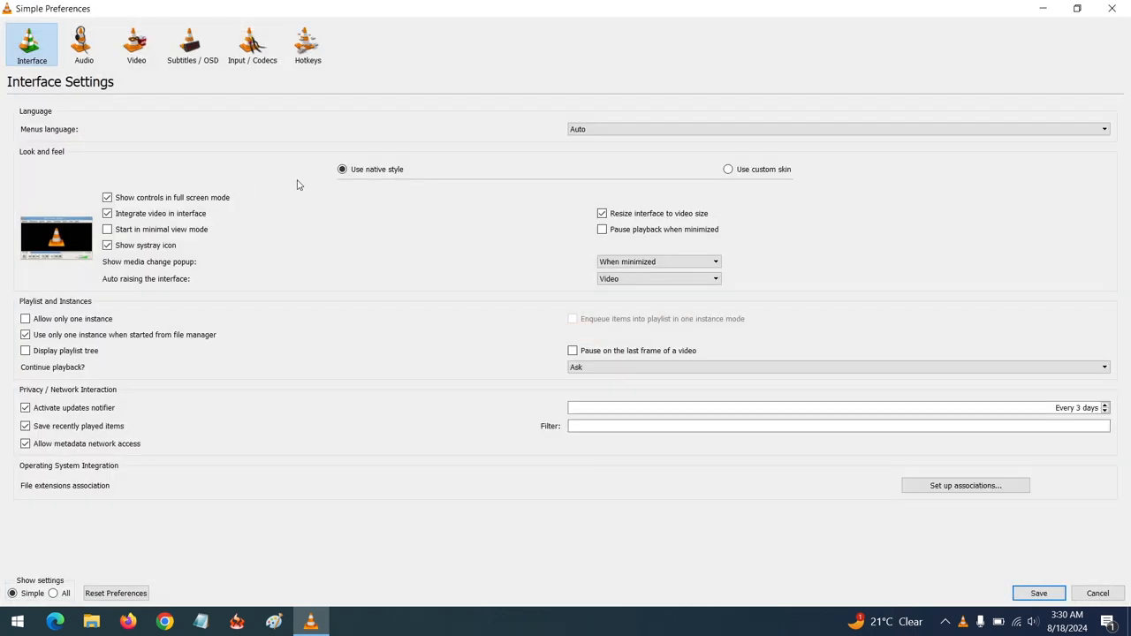
mouse_move(304, 191)
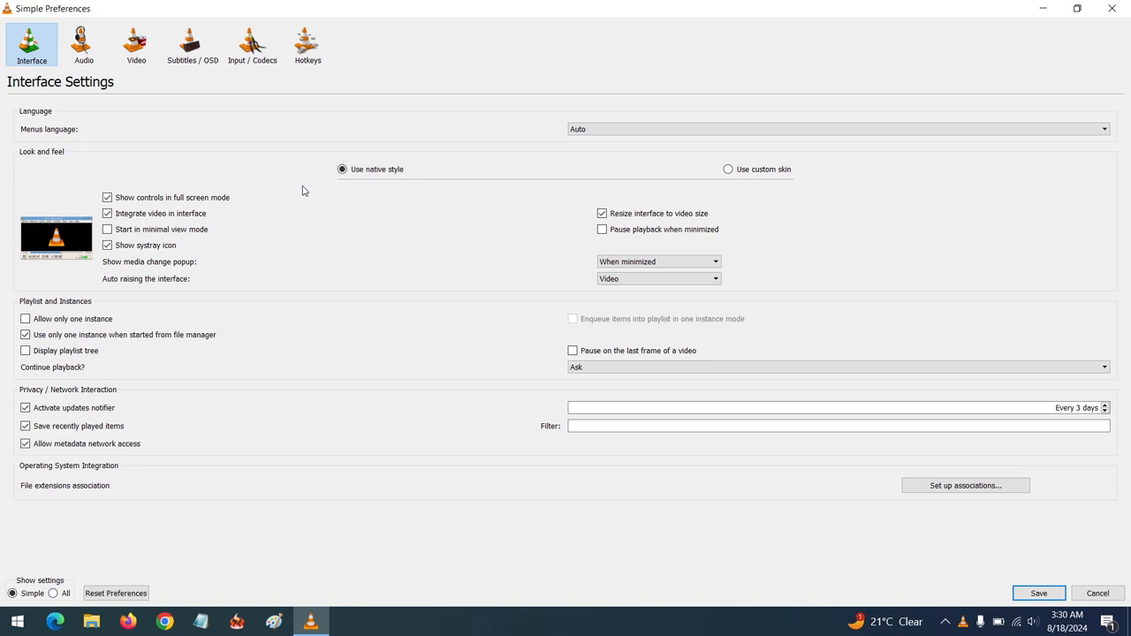
mouse_move(332, 106)
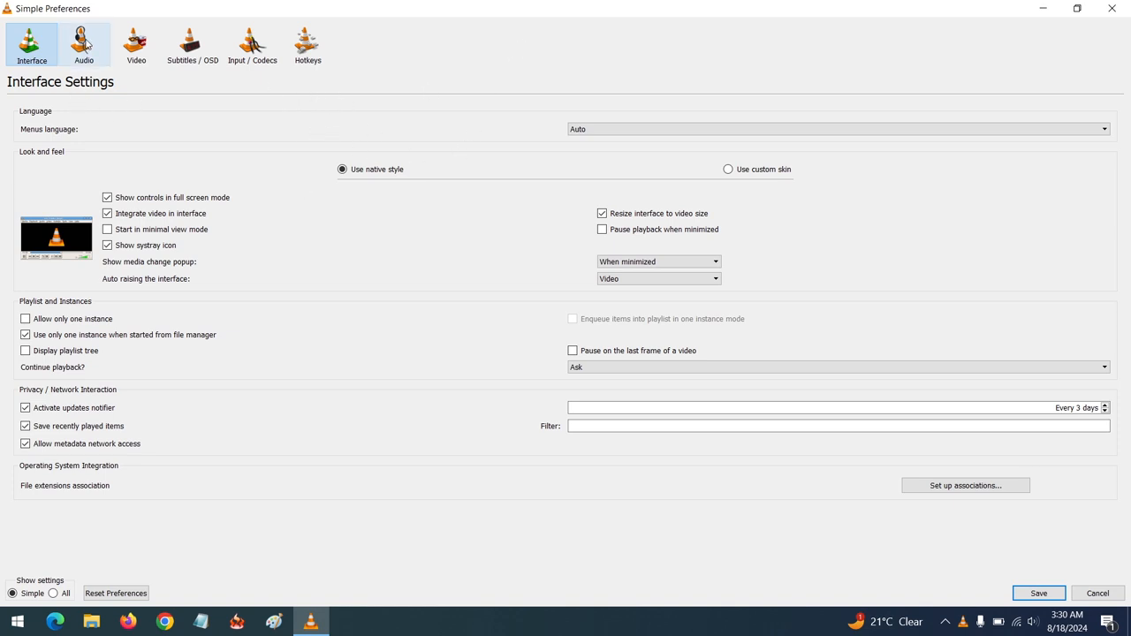
Switch the preferences to the Audio Settings page
click(83, 45)
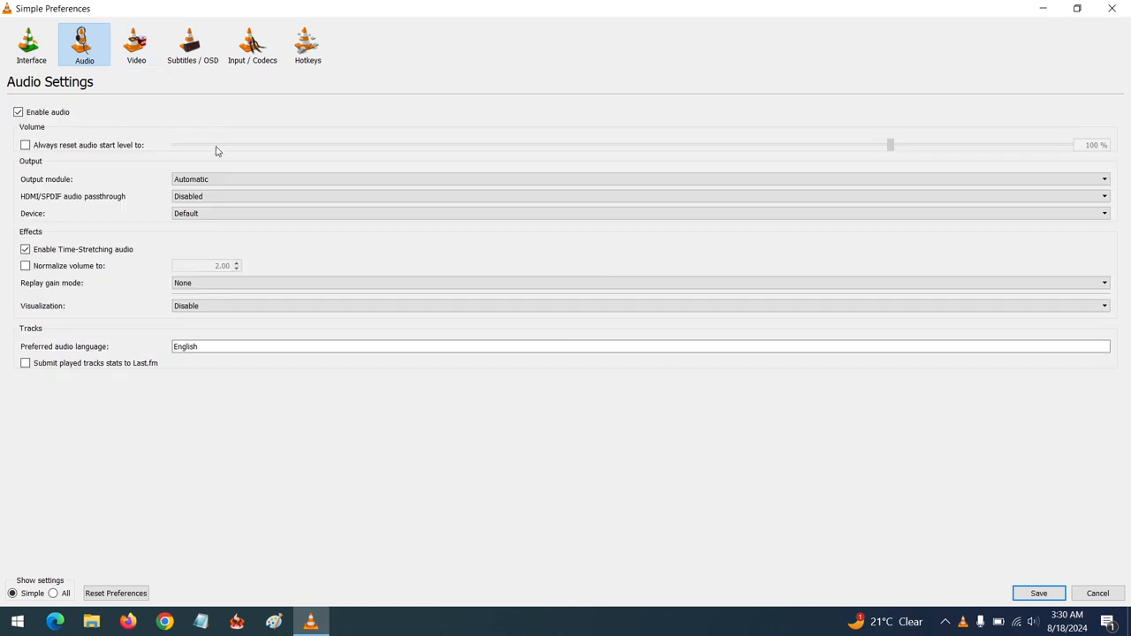
mouse_move(286, 130)
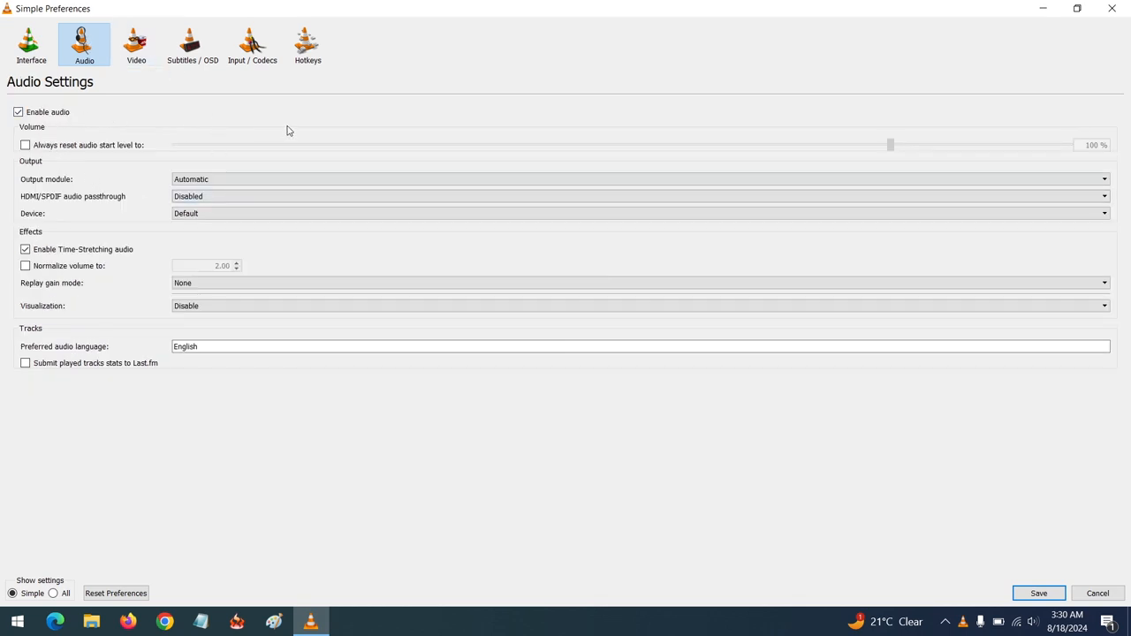
mouse_move(264, 240)
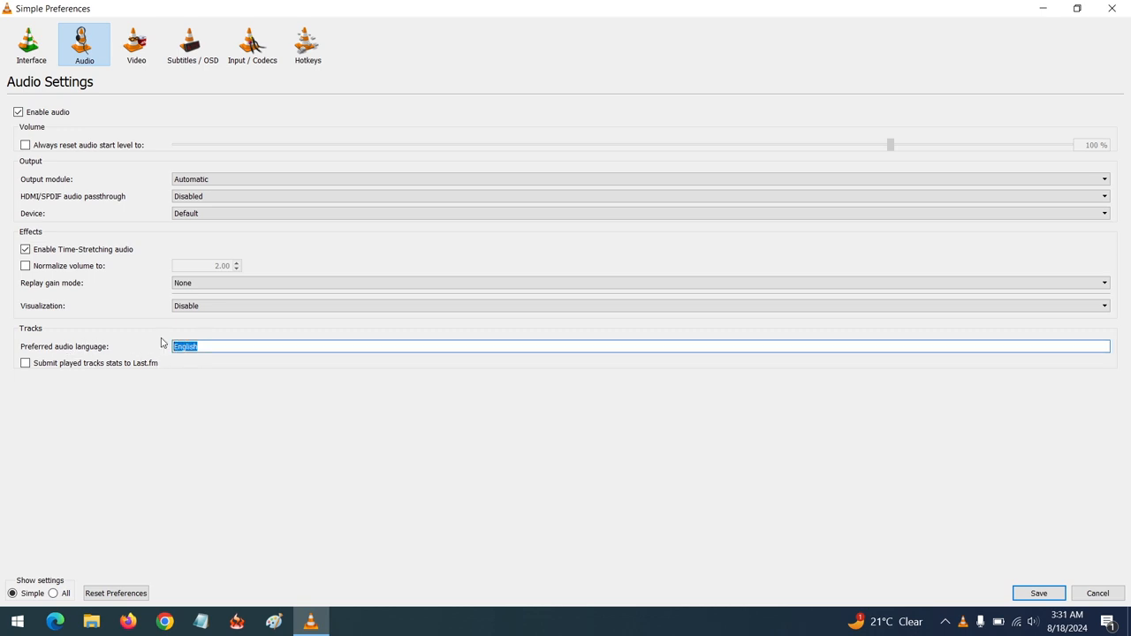
Replace the preferred audio language 'English' with 'eng'
key(Delete)
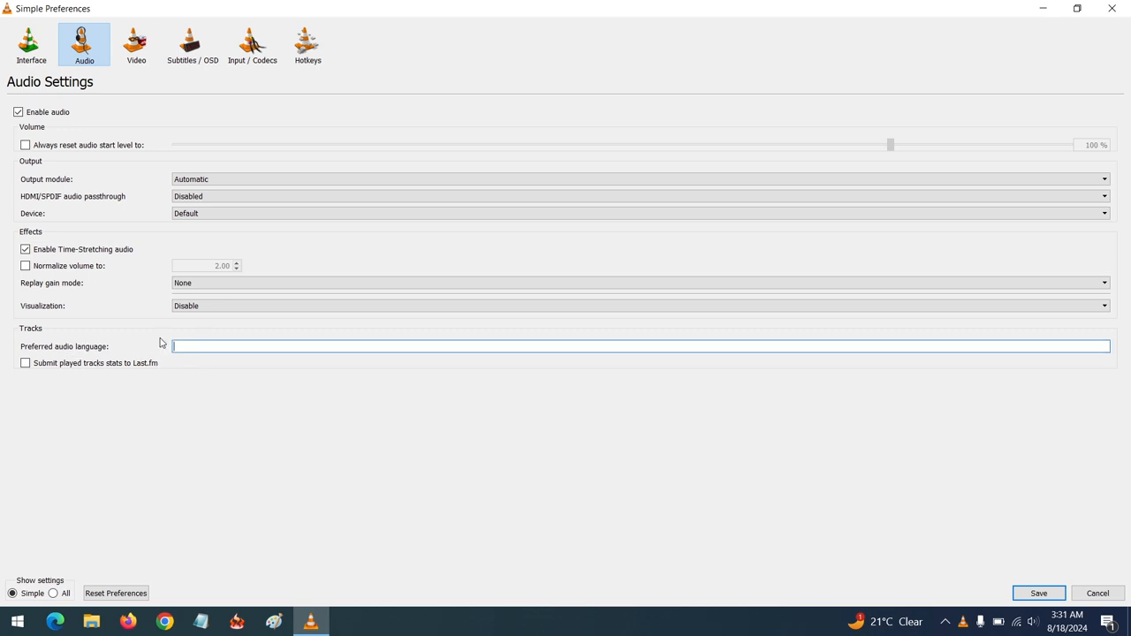
text(e)
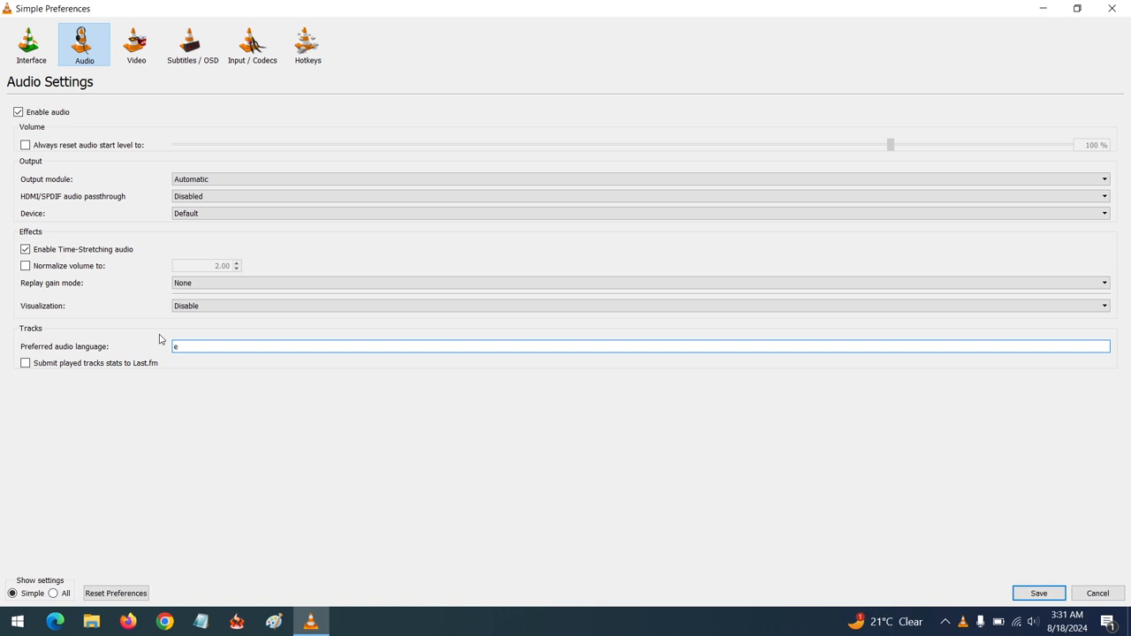
text(ENG)
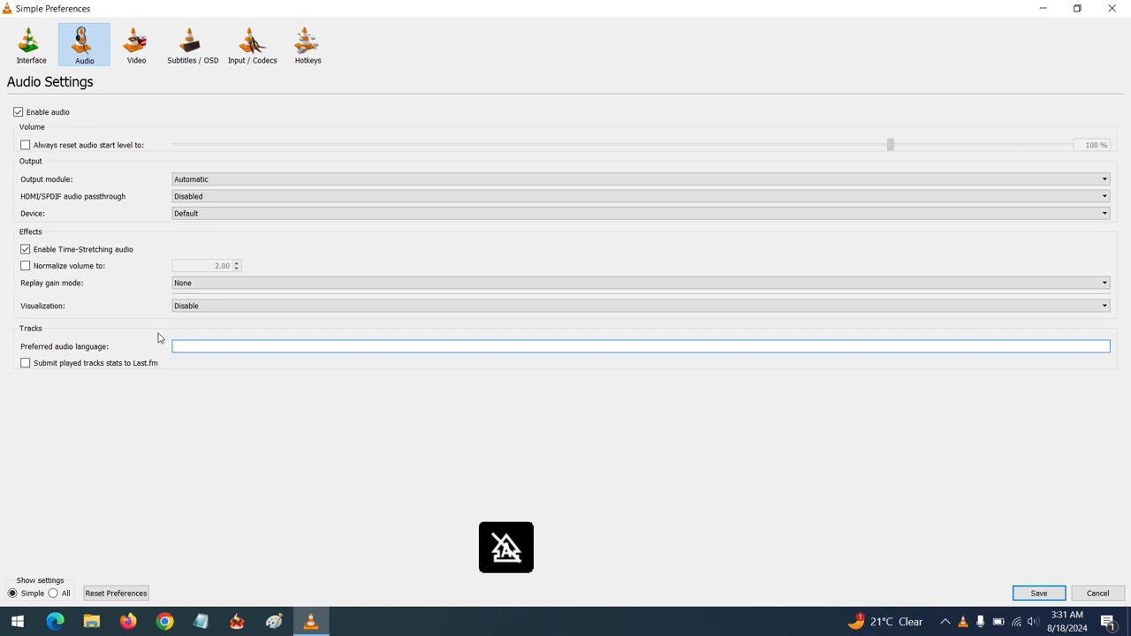
text(eng)
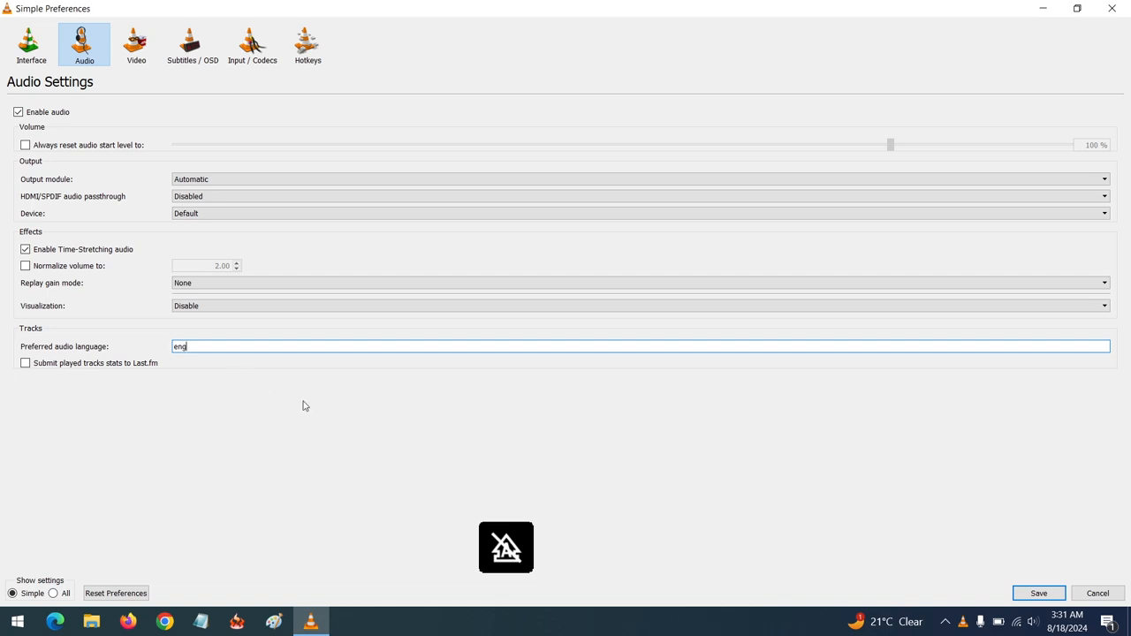
mouse_move(336, 414)
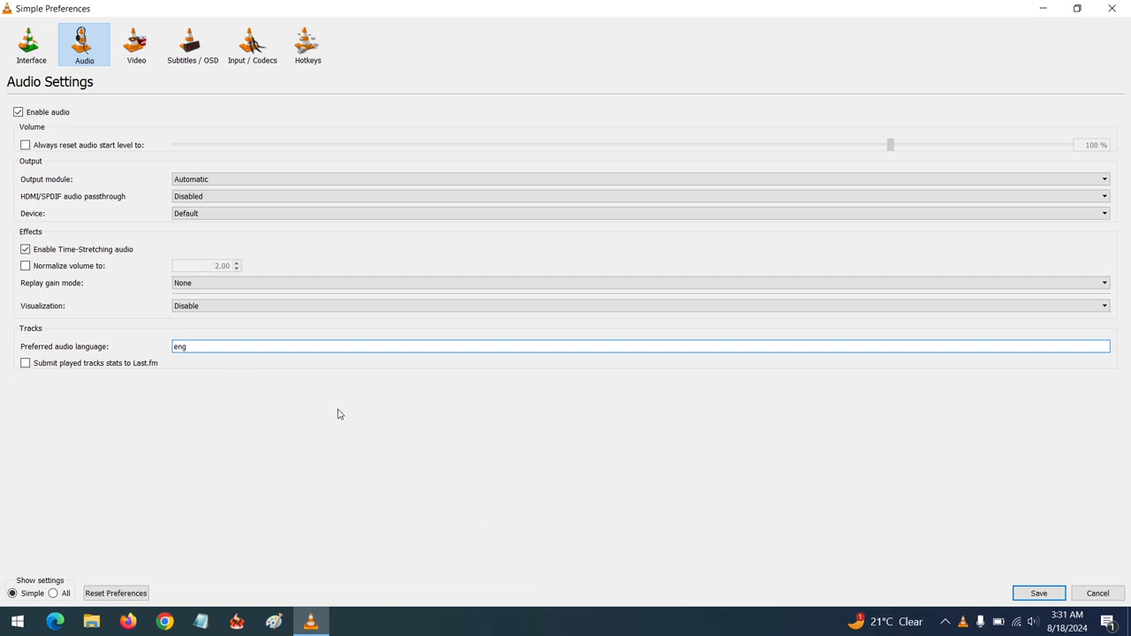
mouse_move(513, 435)
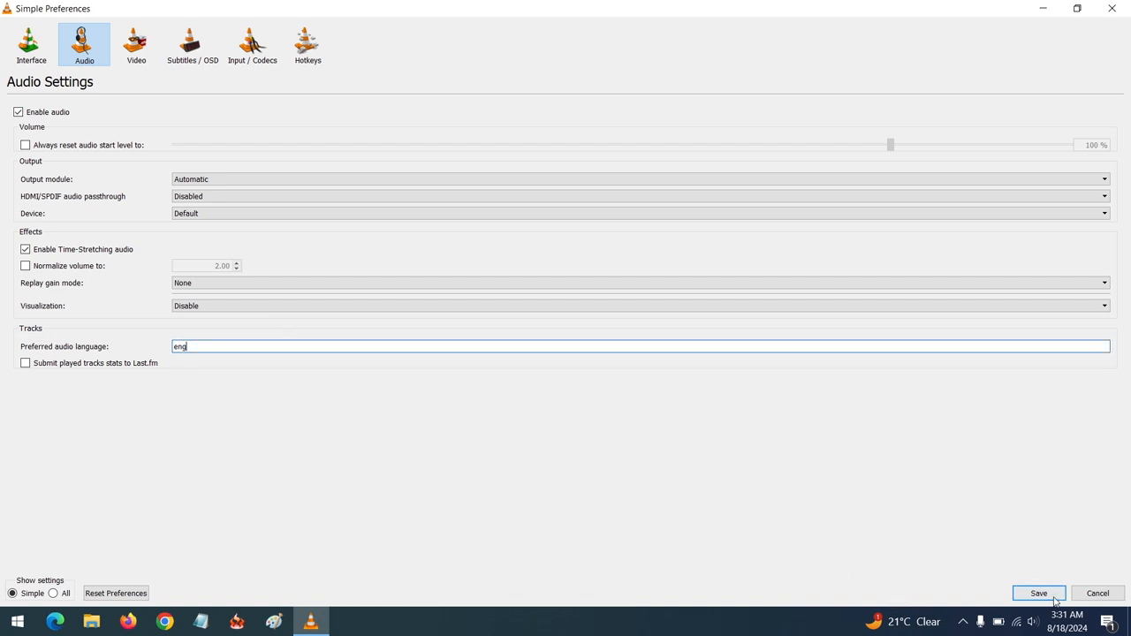
Save the preferences with 'eng' as the preferred audio language
click(1040, 594)
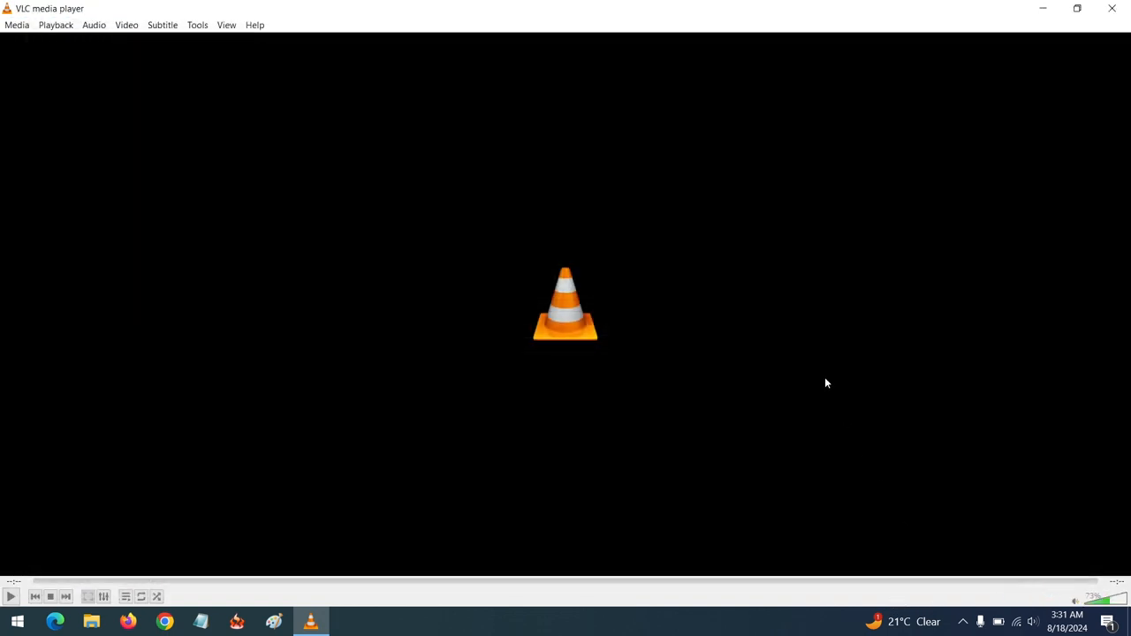
mouse_move(643, 276)
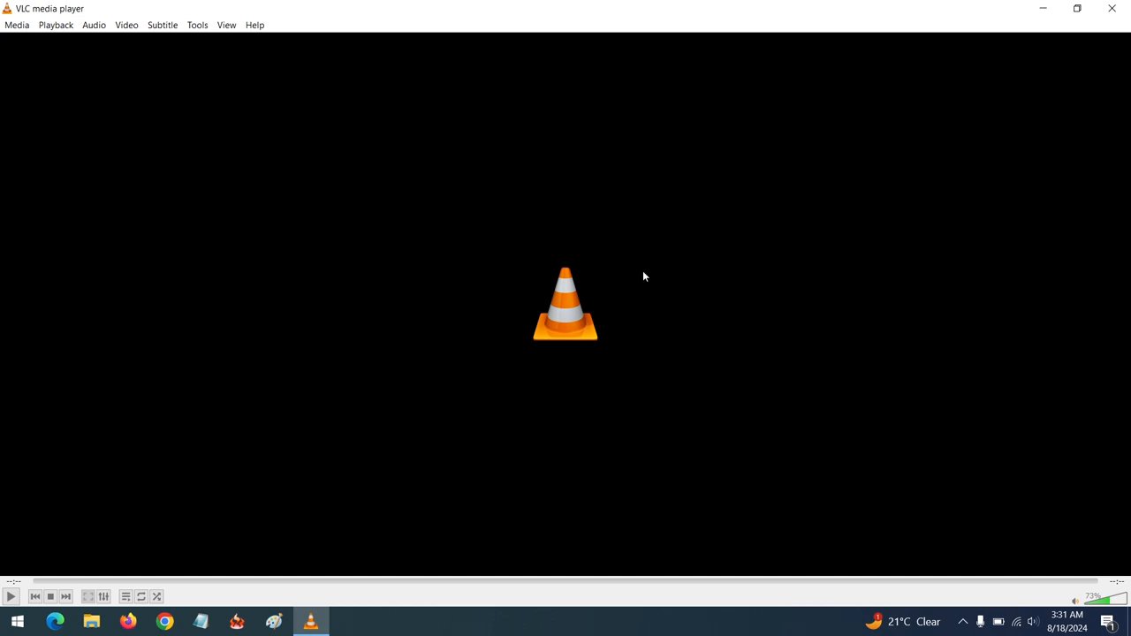
mouse_move(640, 272)
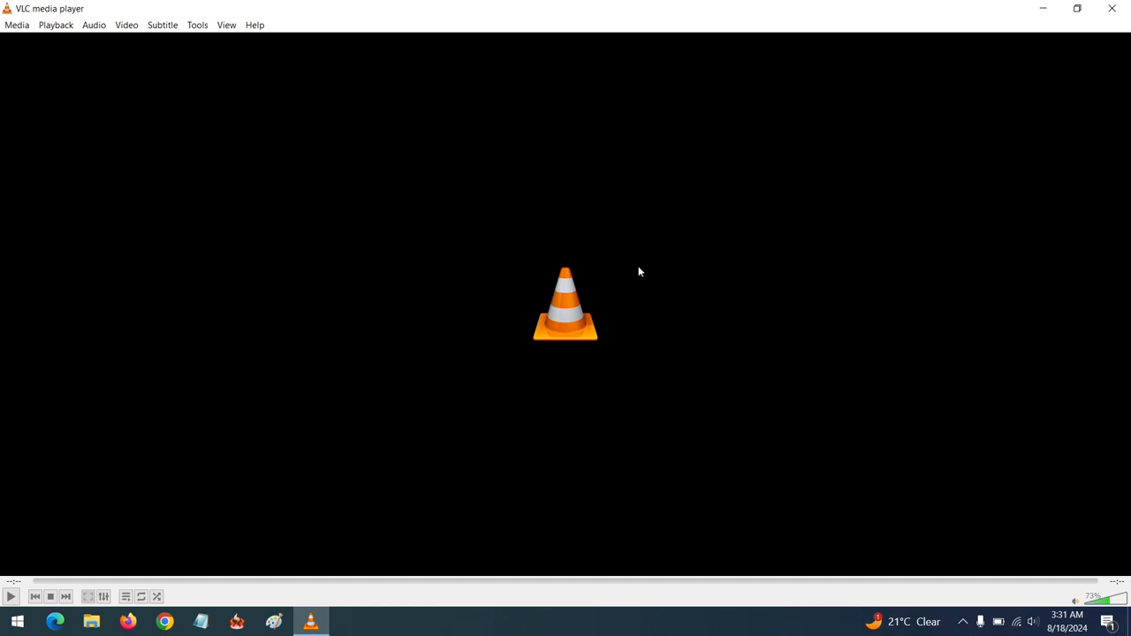